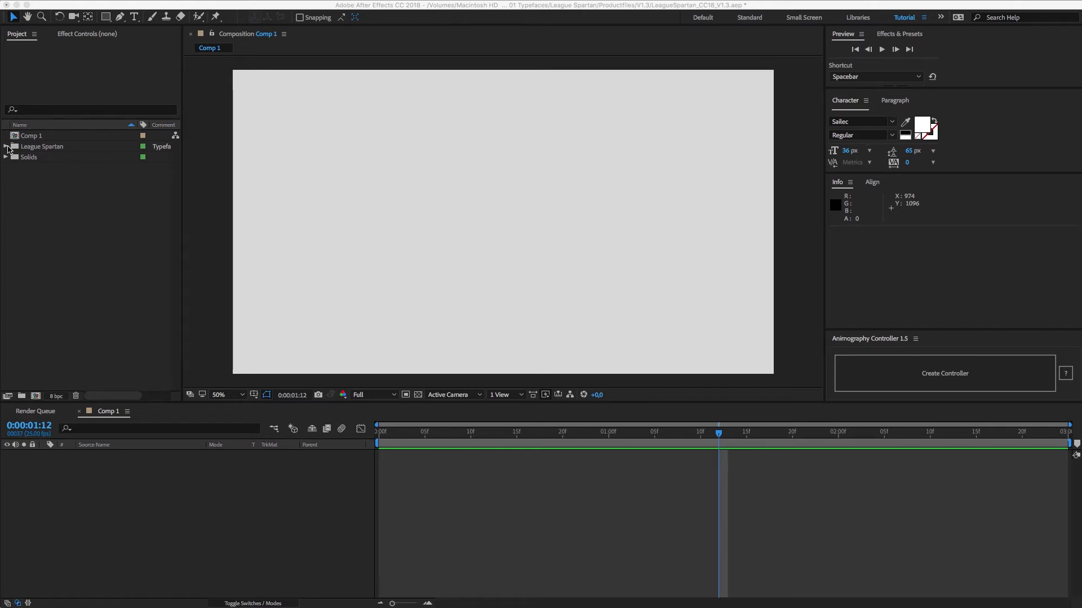
# Step: Expand League Spartan > 03 Lowercase and bring the h, i and ! glyphs into Comp 1
pyautogui.click(5, 146)
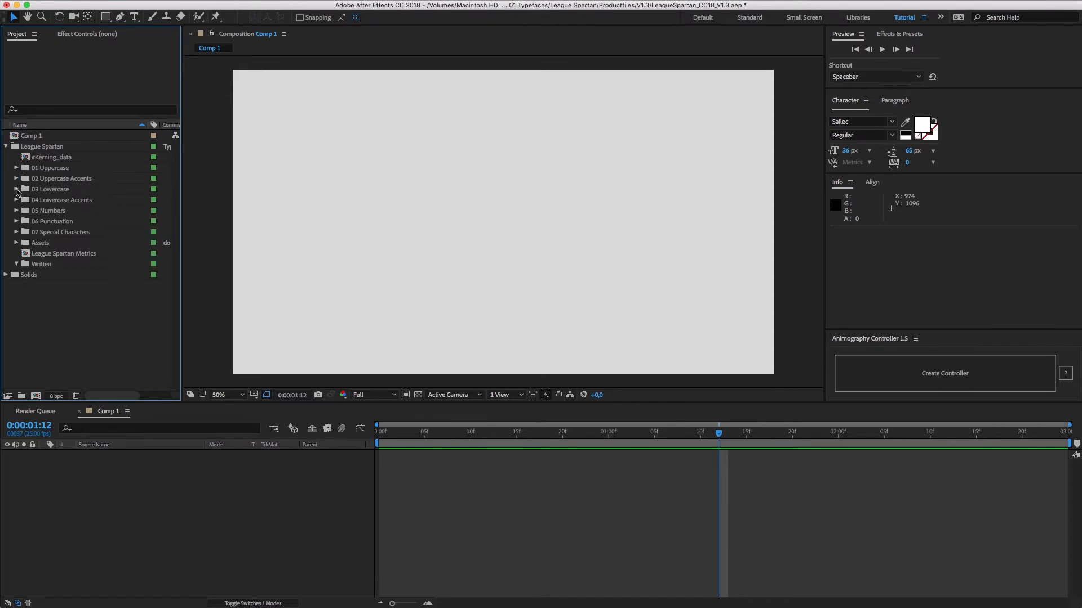
pyautogui.click(16, 189)
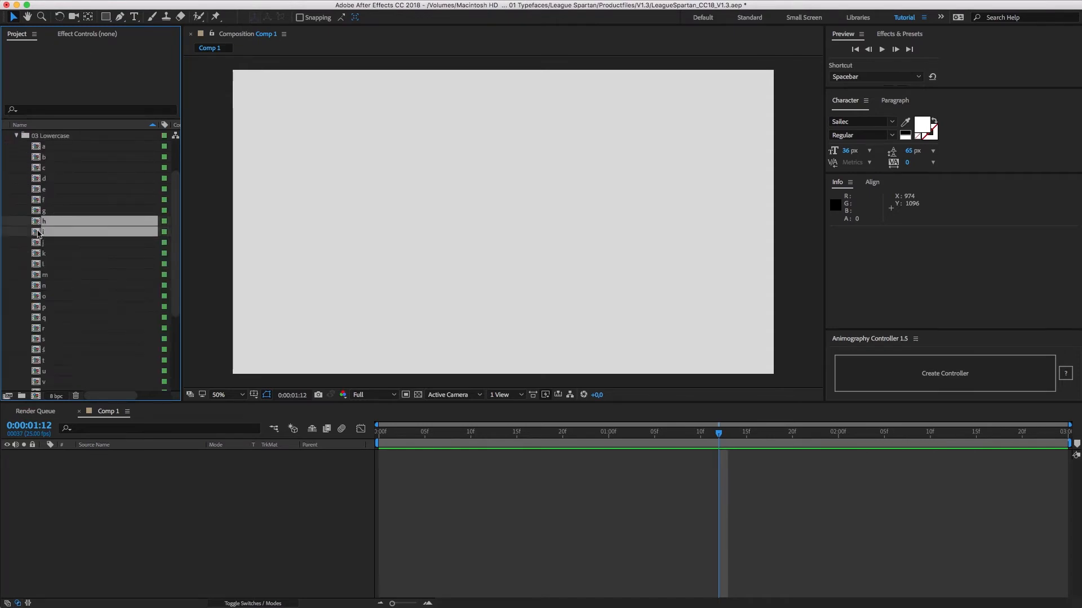
pyautogui.doubleClick(43, 233)
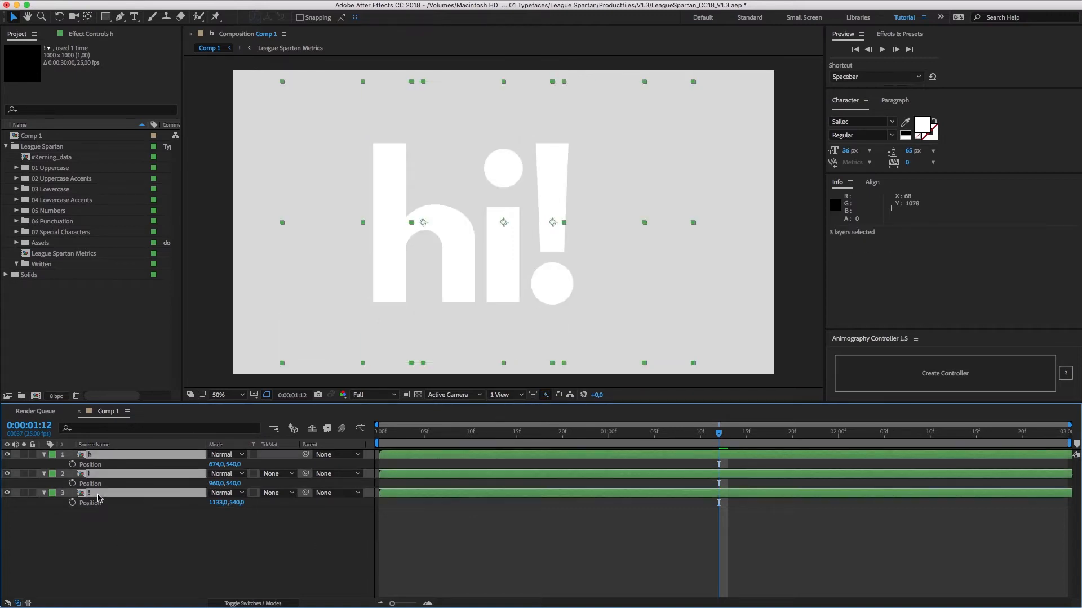
# Step: Create the hi! [Controller] layer parenting all three glyphs, scaled down to 37%
pyautogui.click(943, 373)
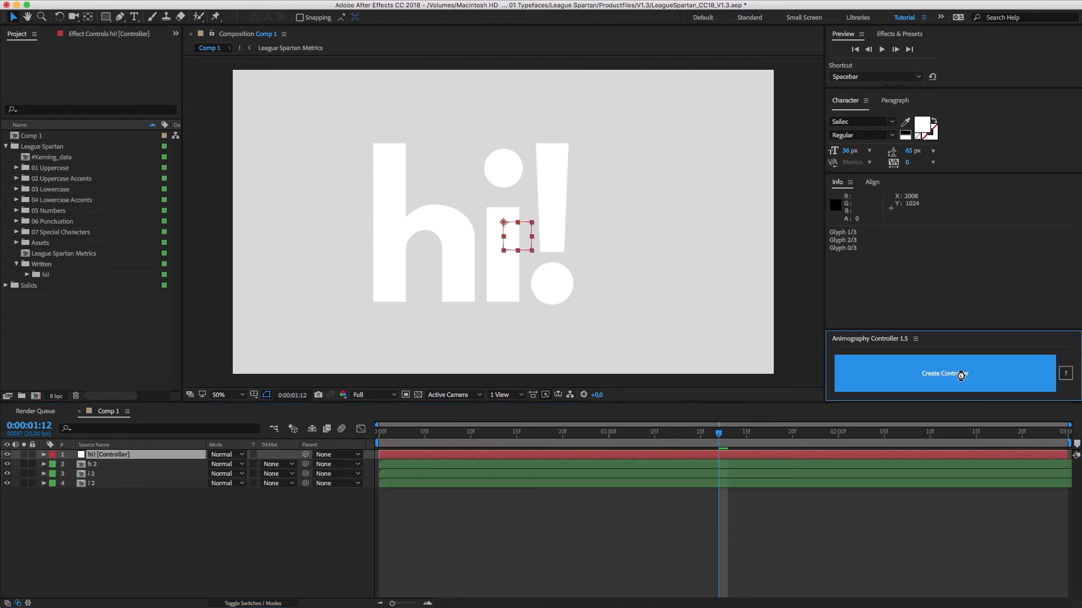
pyautogui.click(943, 373)
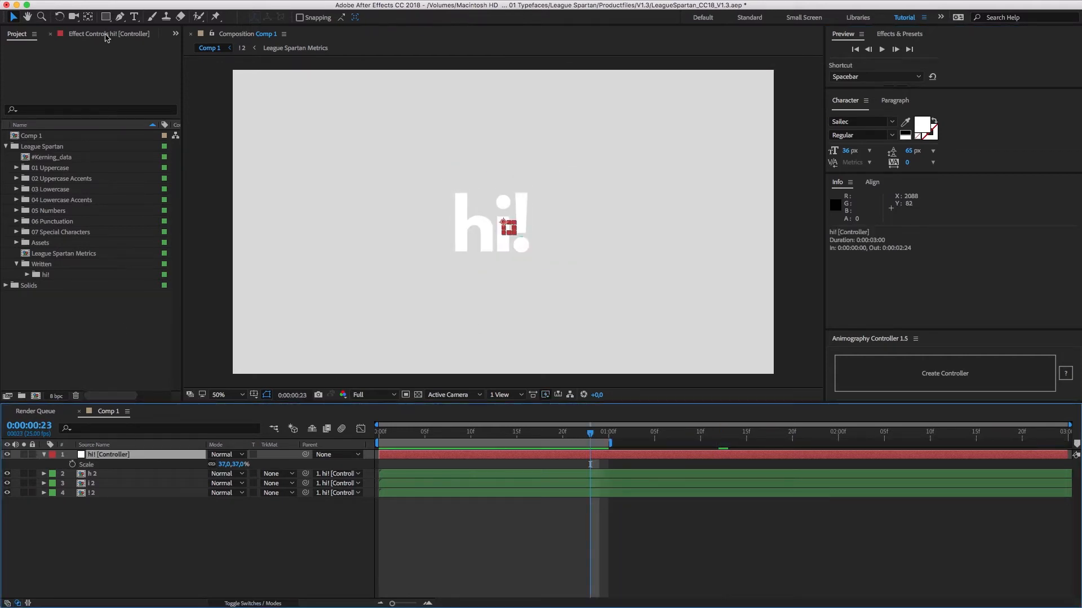
# Step: Enable Strokes in the controller's Effect Controls and play the green stroke animation preview
pyautogui.click(105, 67)
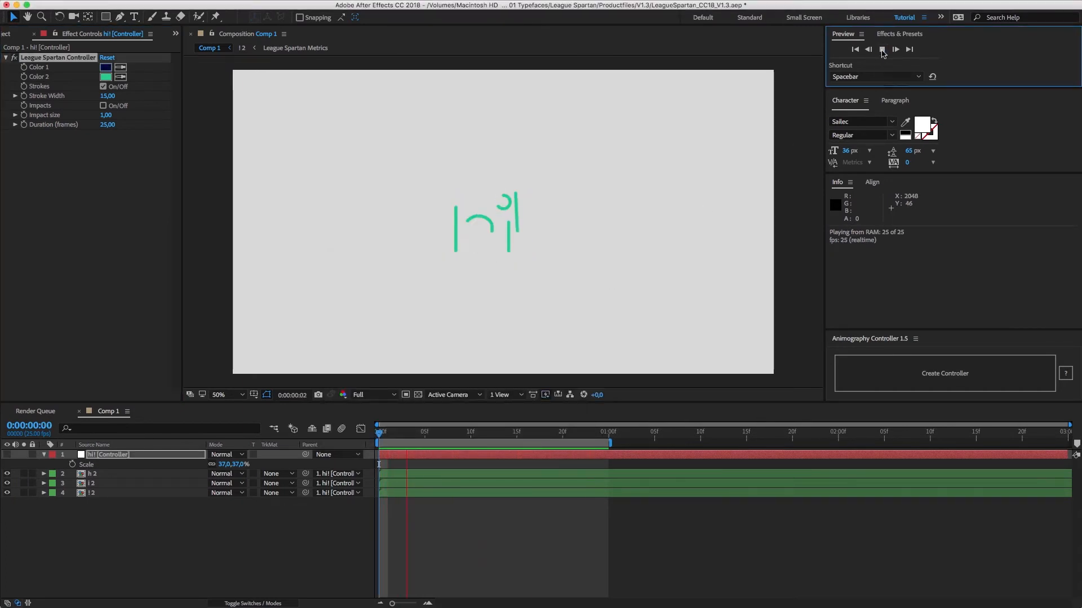
pyautogui.click(1065, 373)
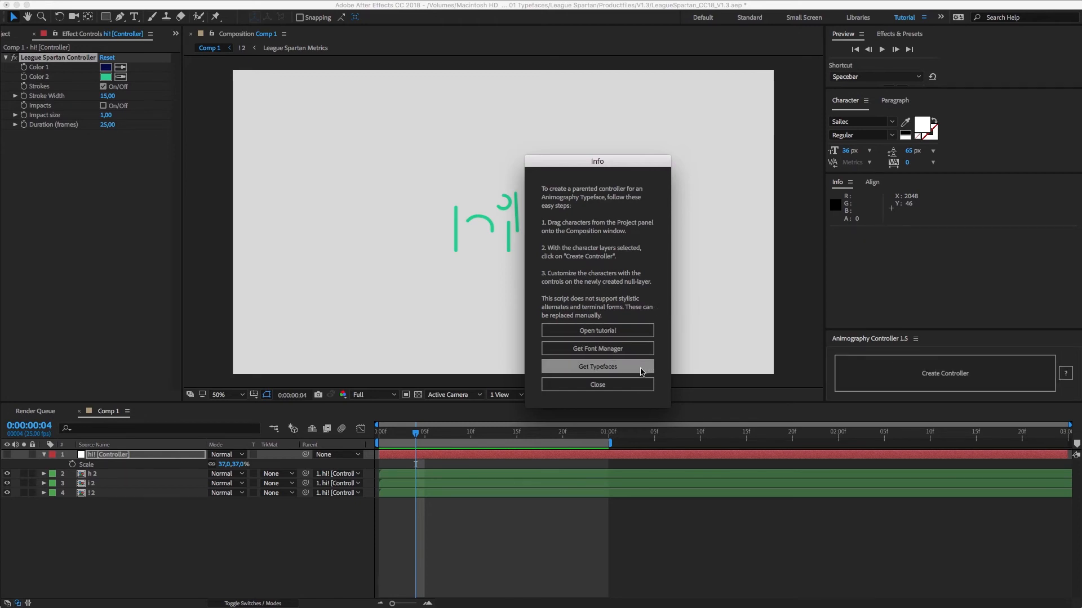
pyautogui.moveTo(646, 368)
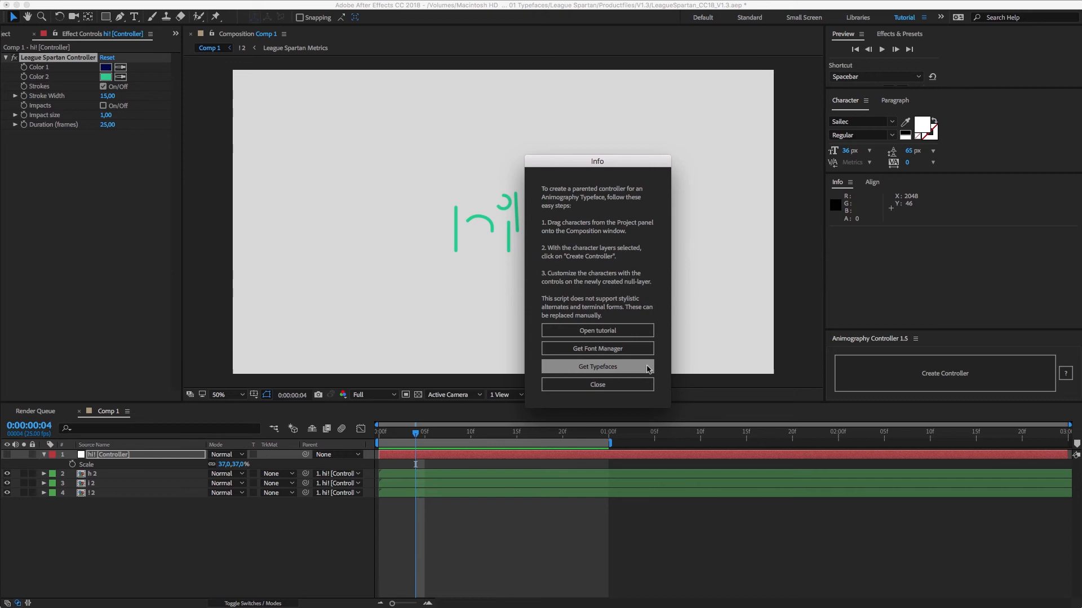
pyautogui.click(597, 384)
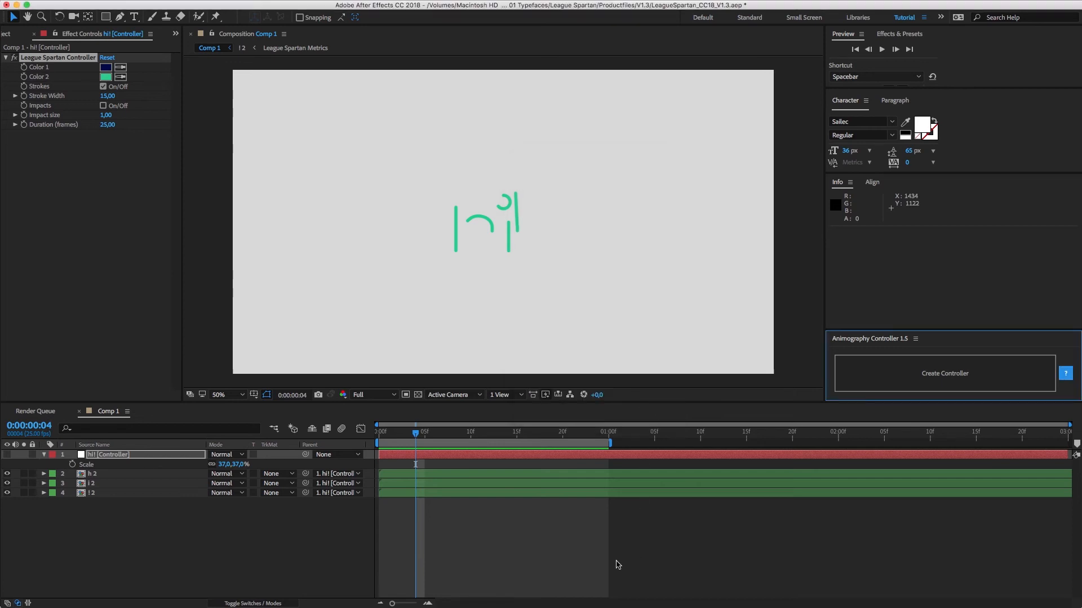